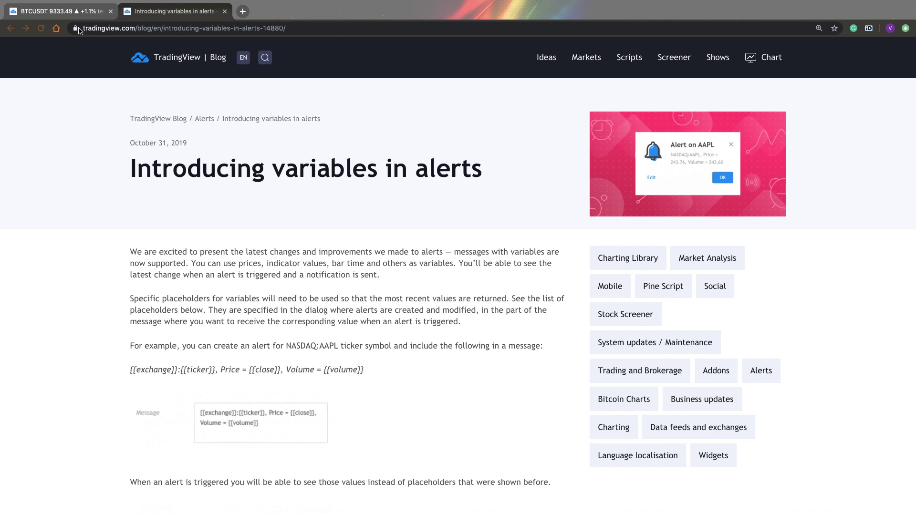
Switch from the blog article to the BTCUSDT chart tab with the Bollinger-band script.
click(53, 11)
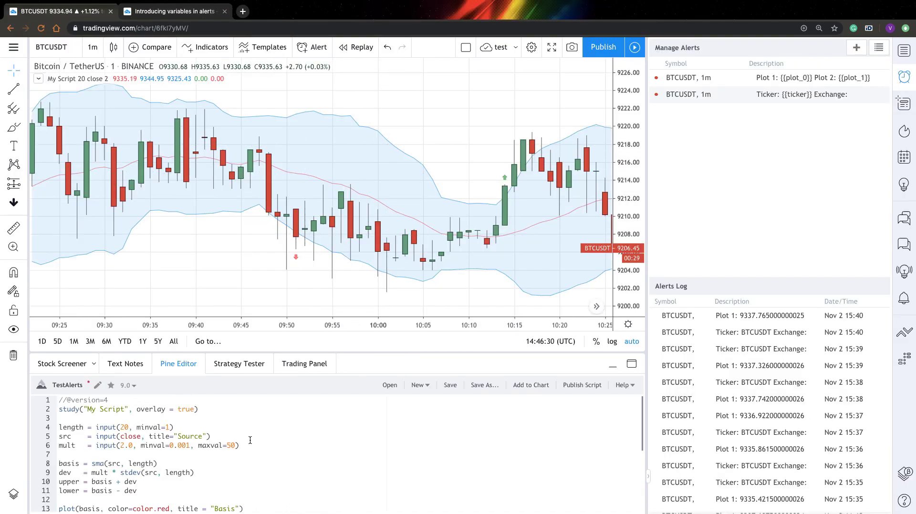
mouse_move(251, 142)
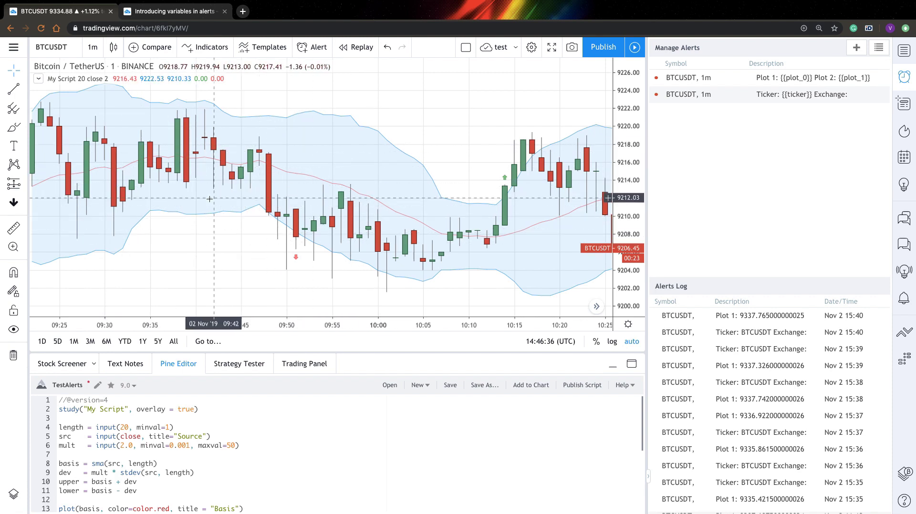
mouse_move(273, 173)
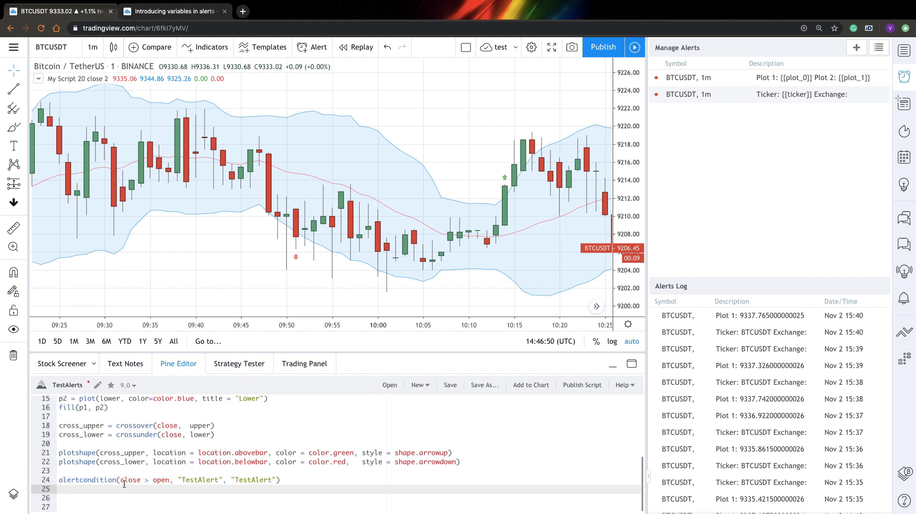
mouse_move(239, 280)
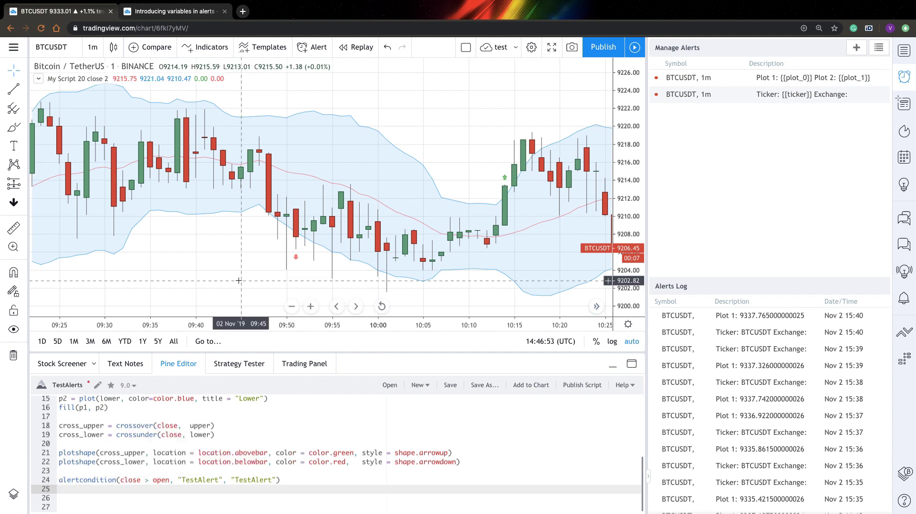
mouse_move(277, 215)
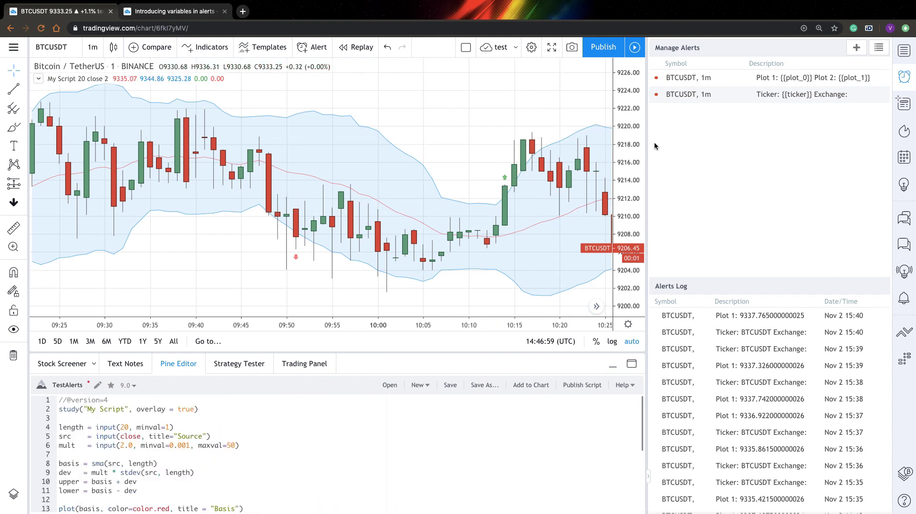
mouse_move(799, 100)
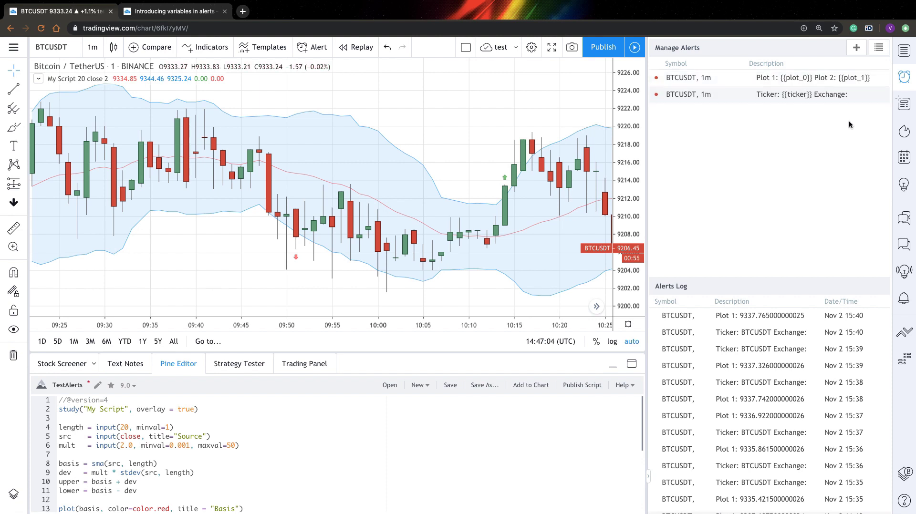
mouse_move(868, 100)
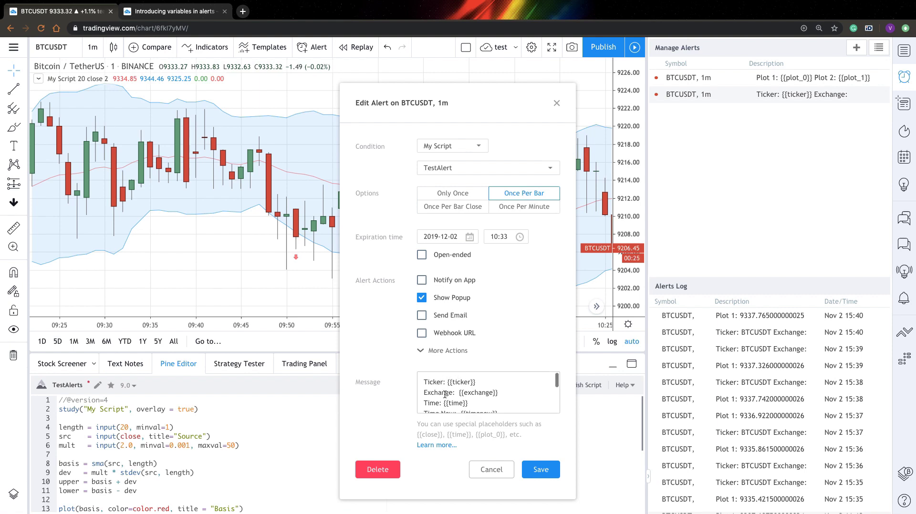
scroll(down, 3)
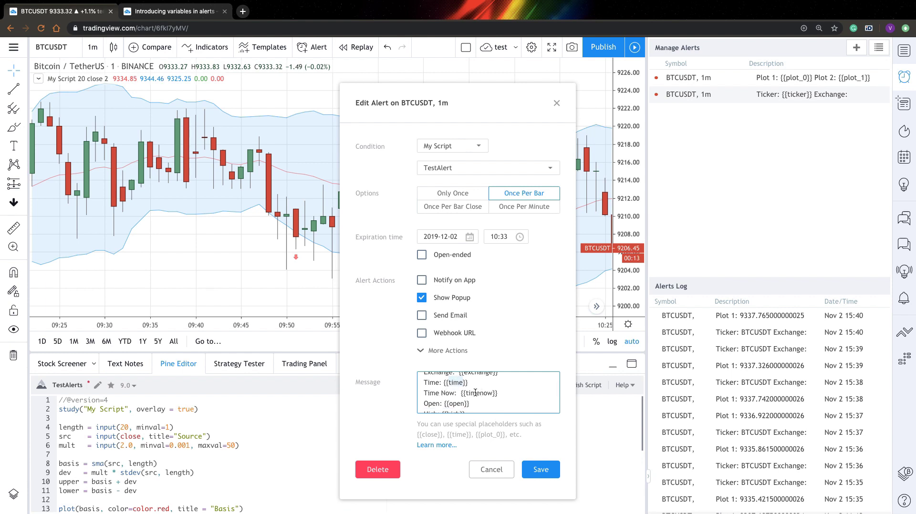
scroll(down, 3)
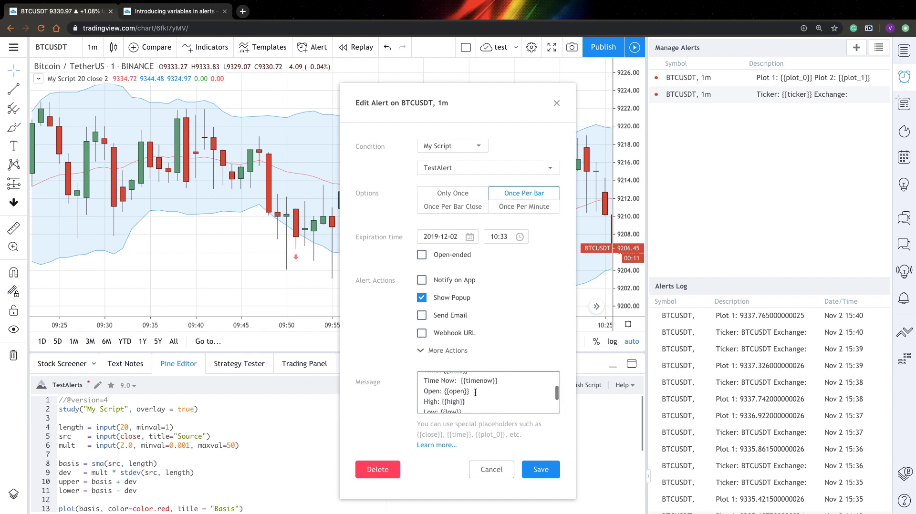
scroll(down, 3)
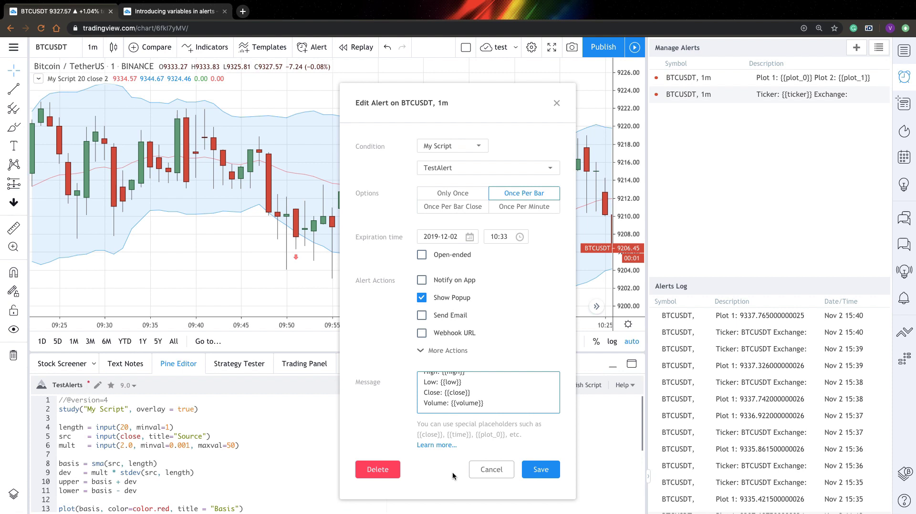
click(492, 469)
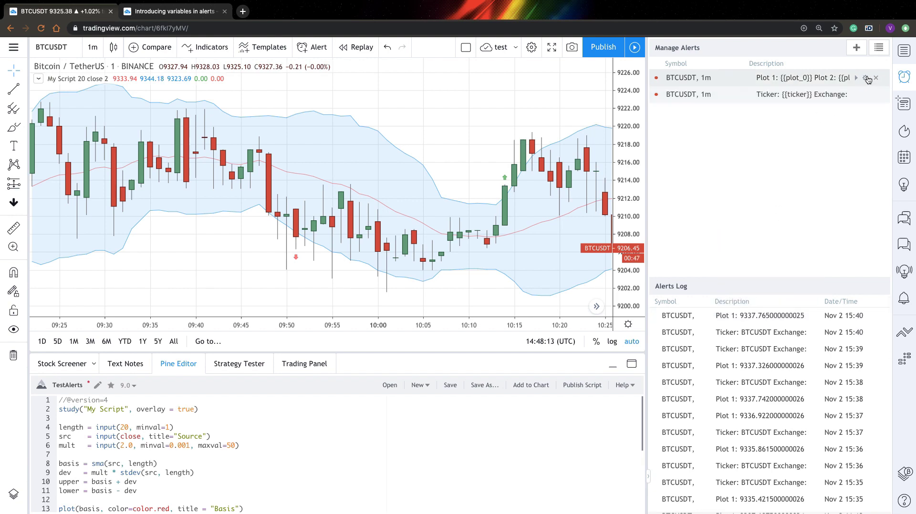
Edit the Plot 1 alert whose message uses plot_0 to plot_3 placeholders.
click(866, 78)
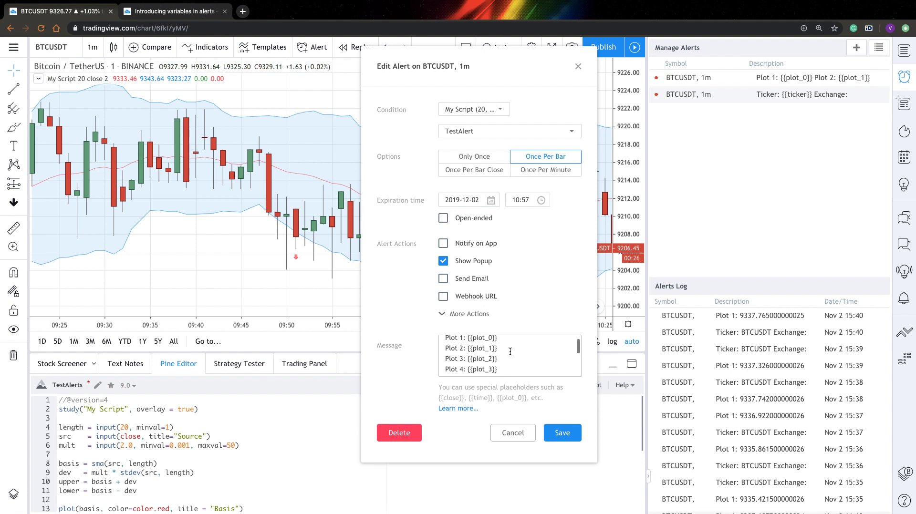
Scroll to the plot("Basis"), plot("Upper"), plot("Lower") placeholders and matching plot() calls.
scroll(down, 3)
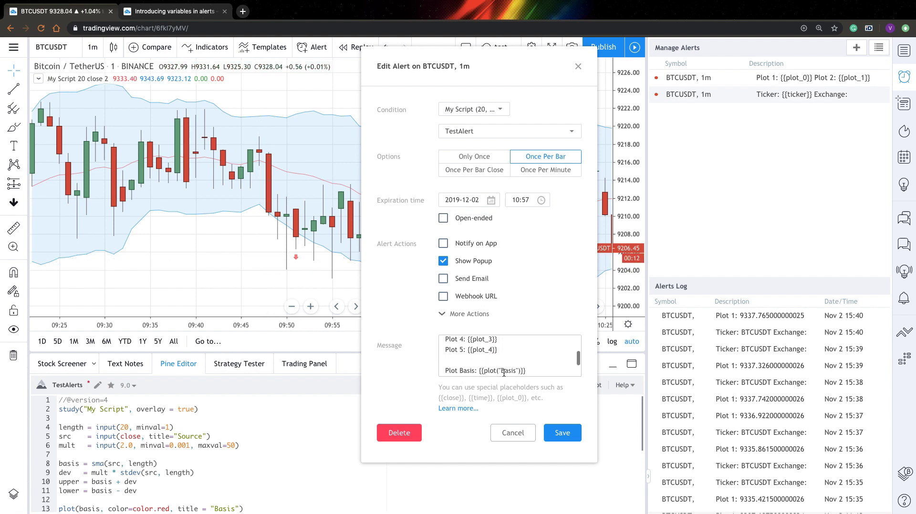
scroll(down, 3)
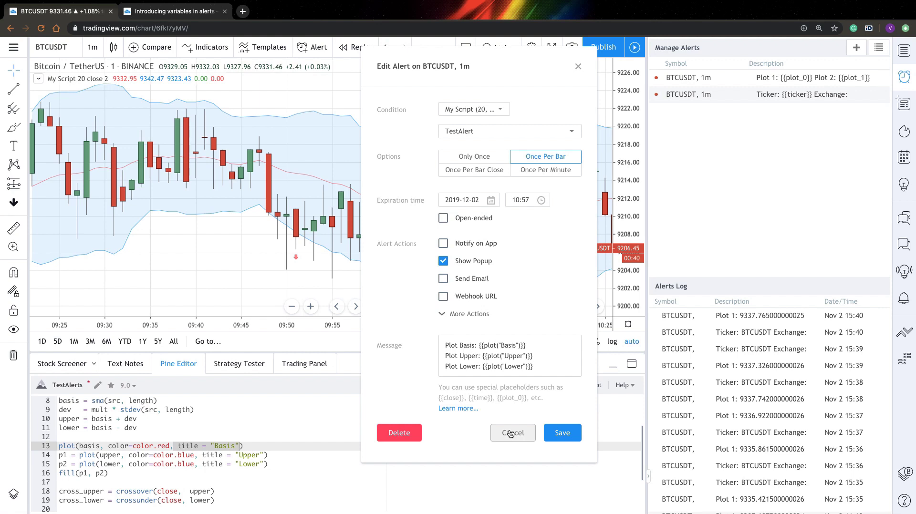
Cancel the alert edit, check logged Basis/Upper/Lower values, and scroll to alertcondition.
click(513, 433)
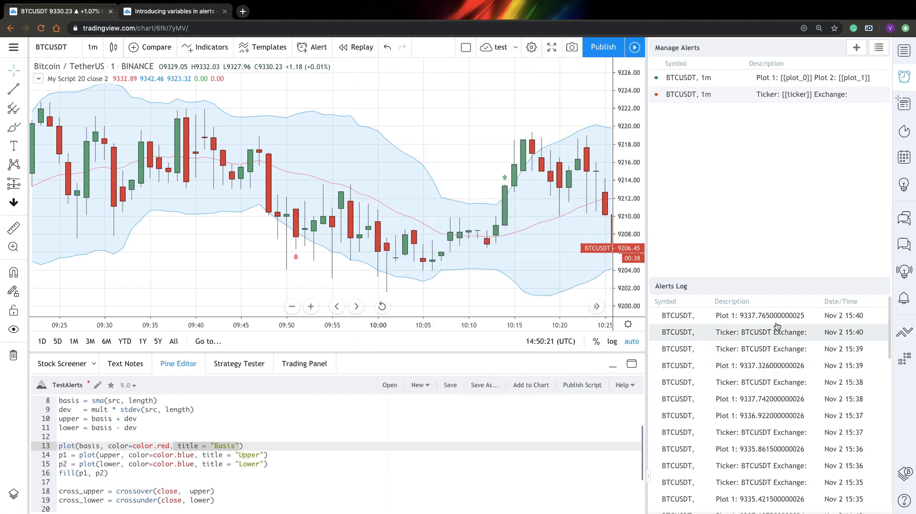
mouse_move(760, 315)
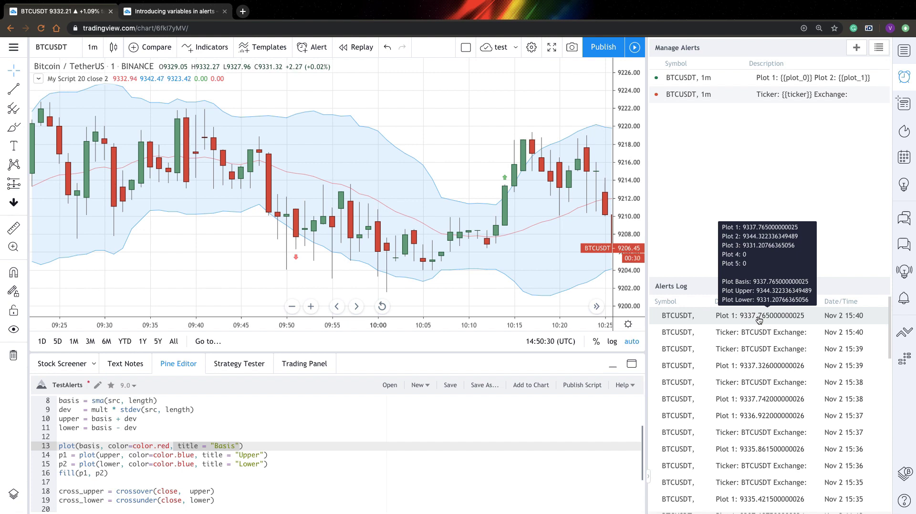
mouse_move(751, 150)
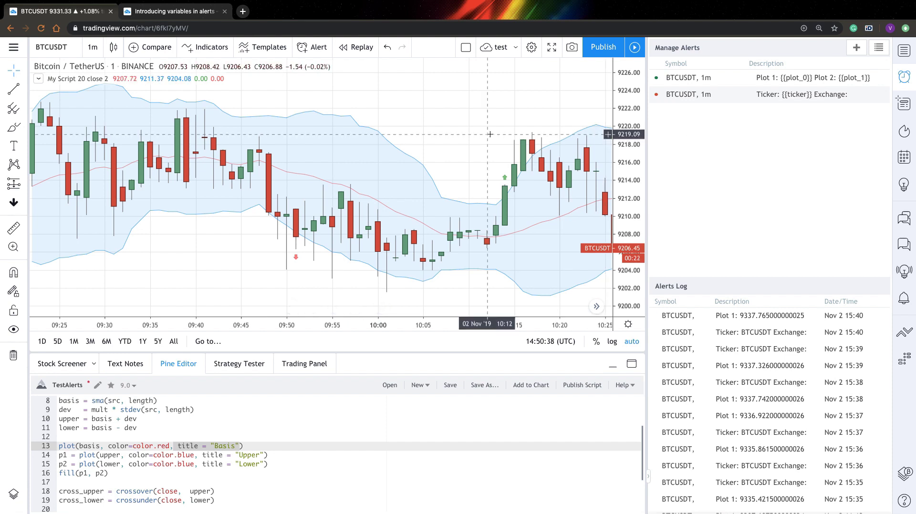
scroll(down, 3)
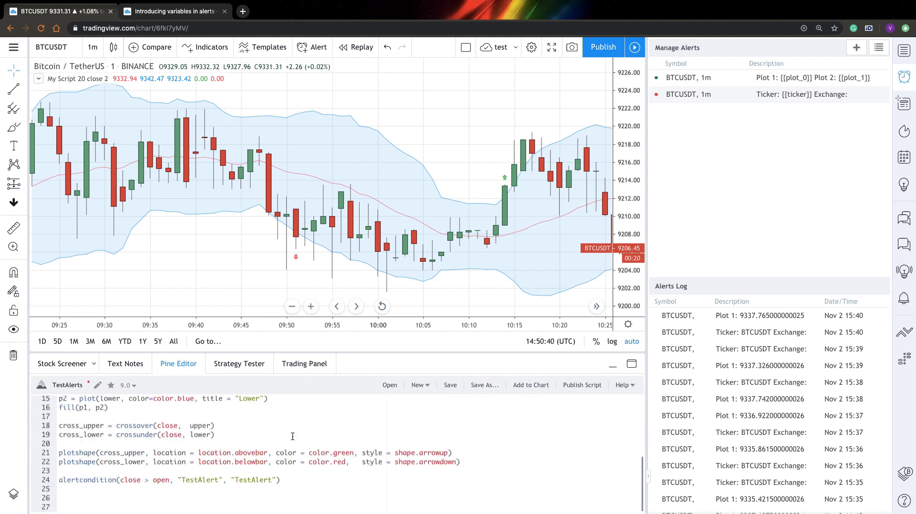